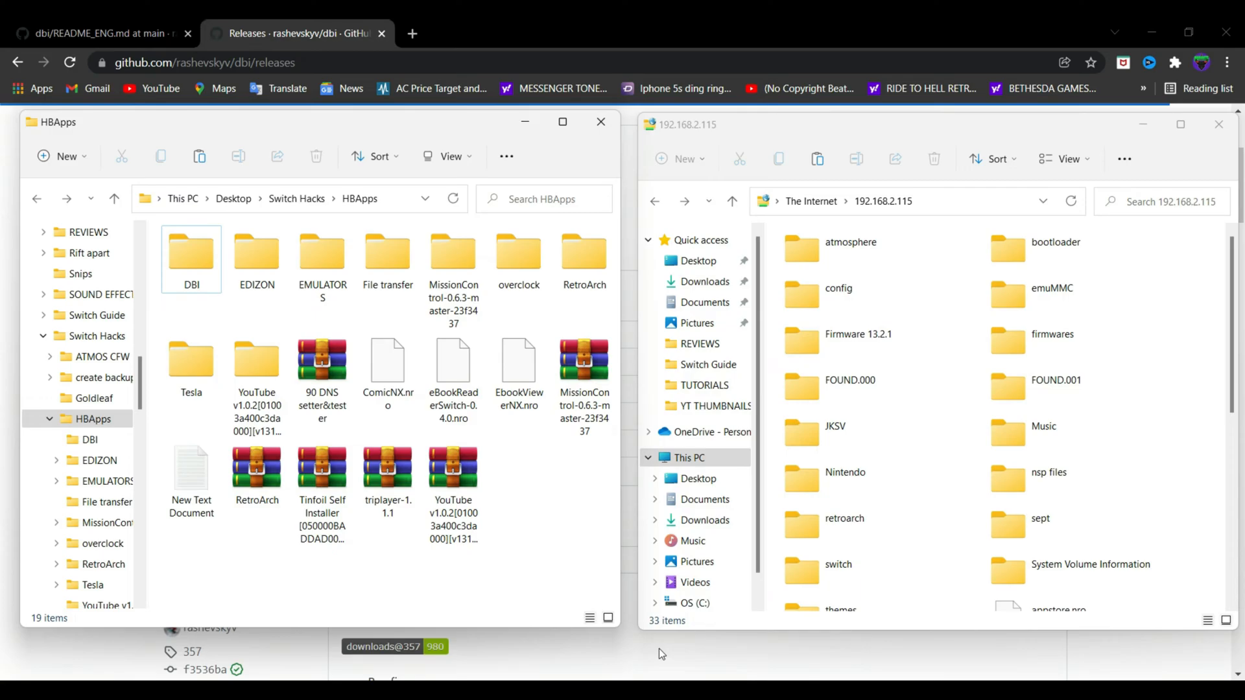
mouse_move(579, 584)
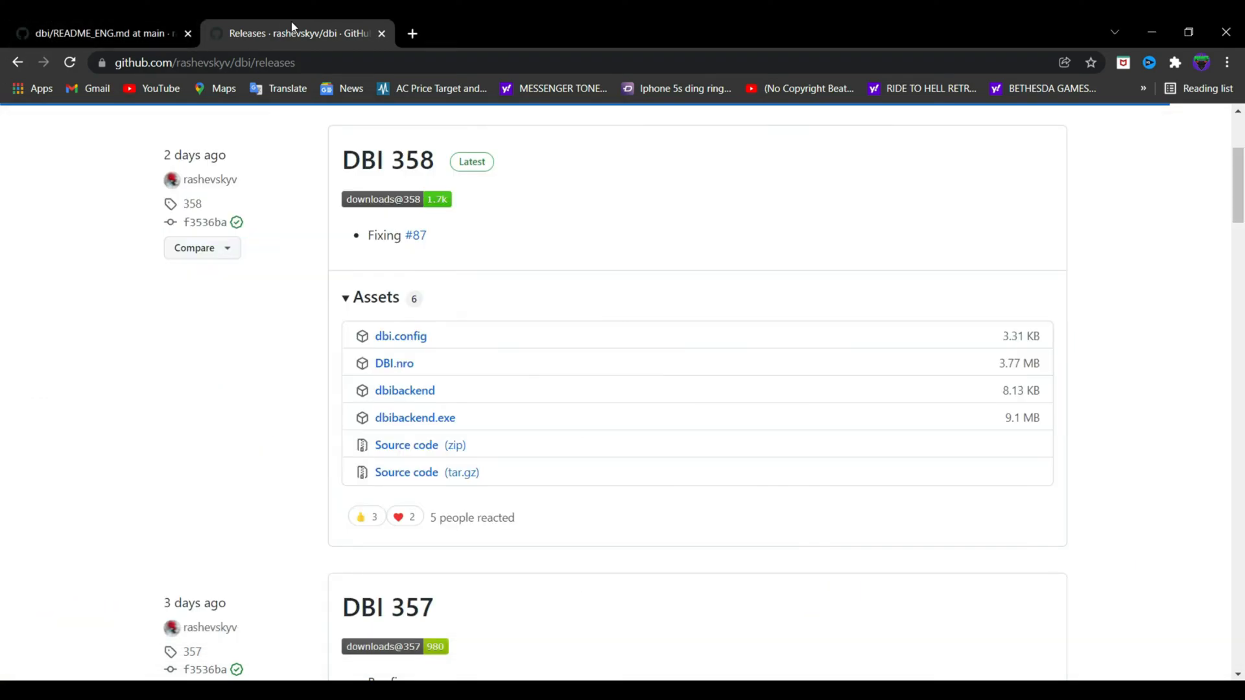
mouse_move(394, 364)
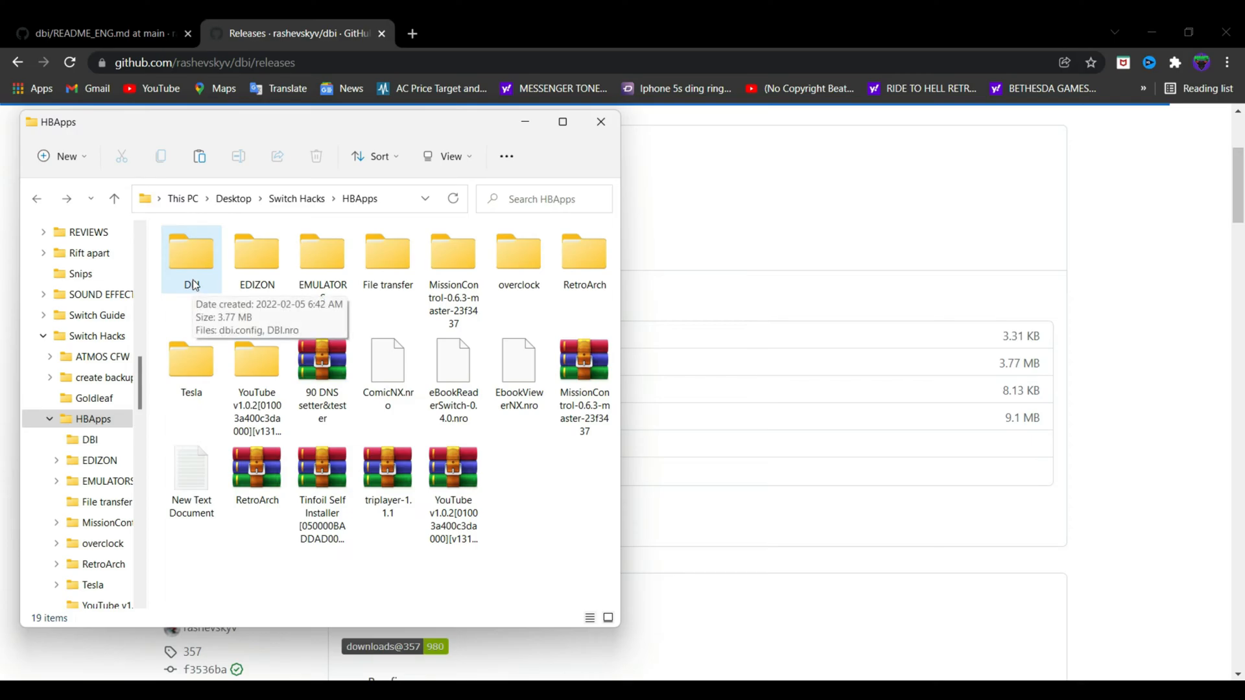
Step: Open the local DBI folder, select dbi.config and DBI.nro, and bring up the 192.168.2.115 SD card window
double_click(191, 254)
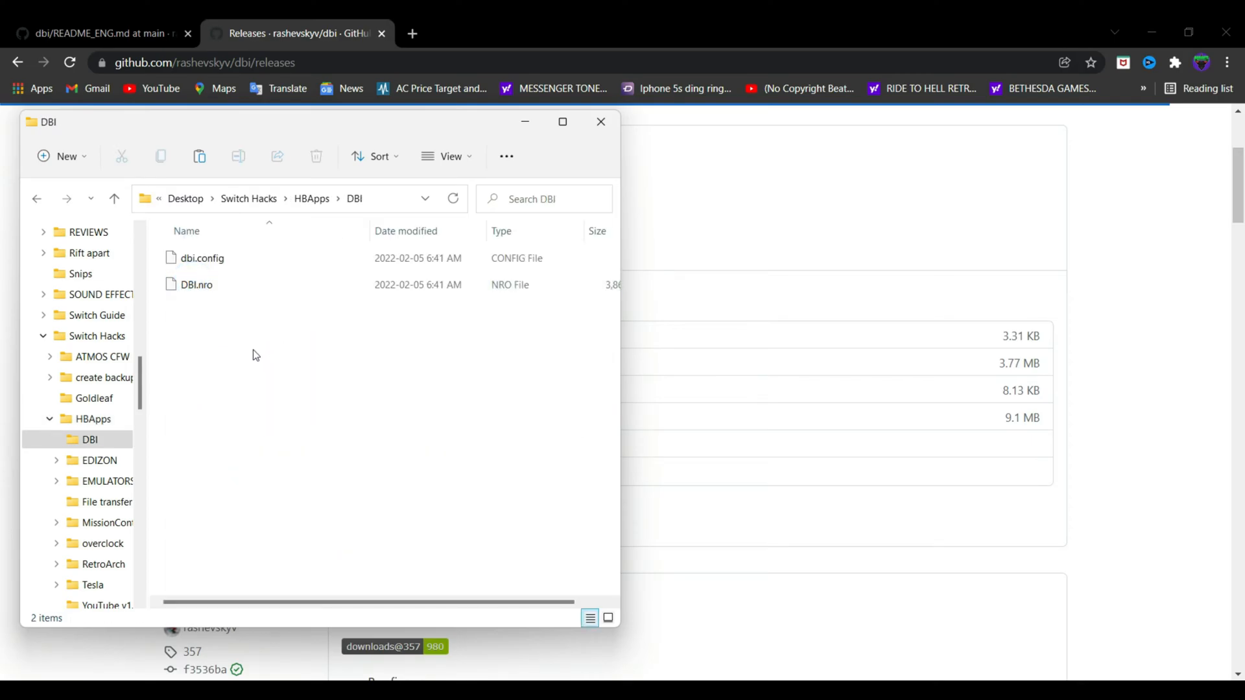
key("ctrl+a")
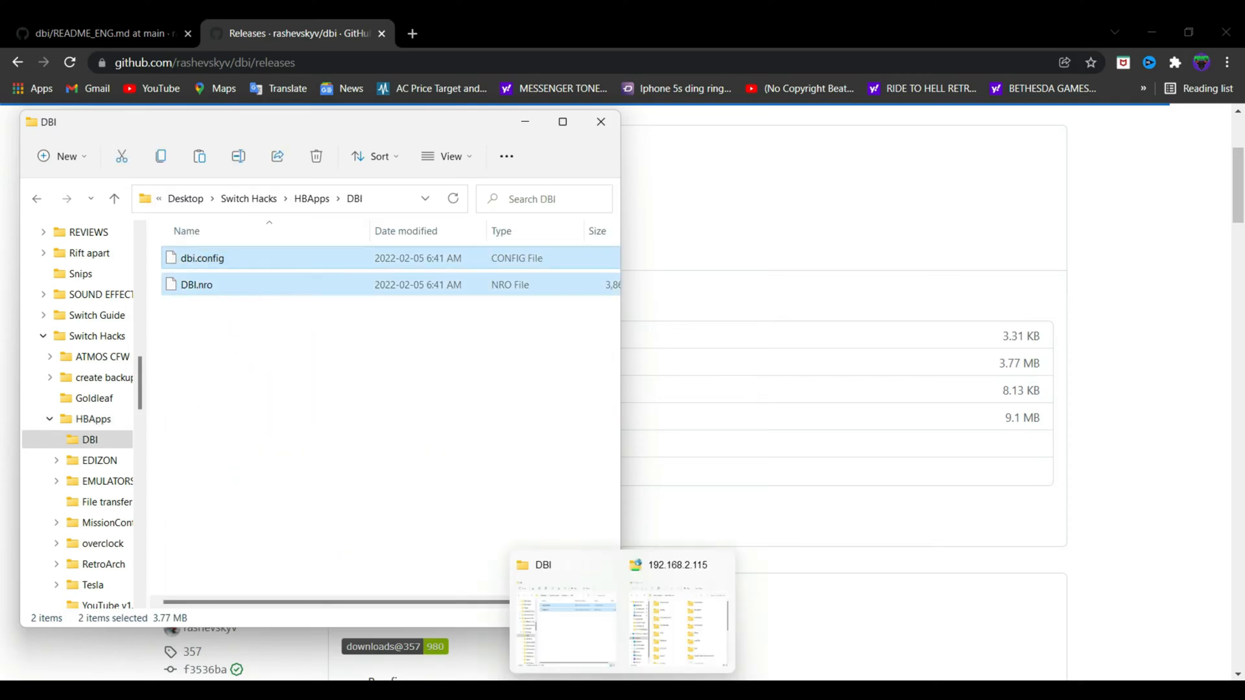
left_click(676, 612)
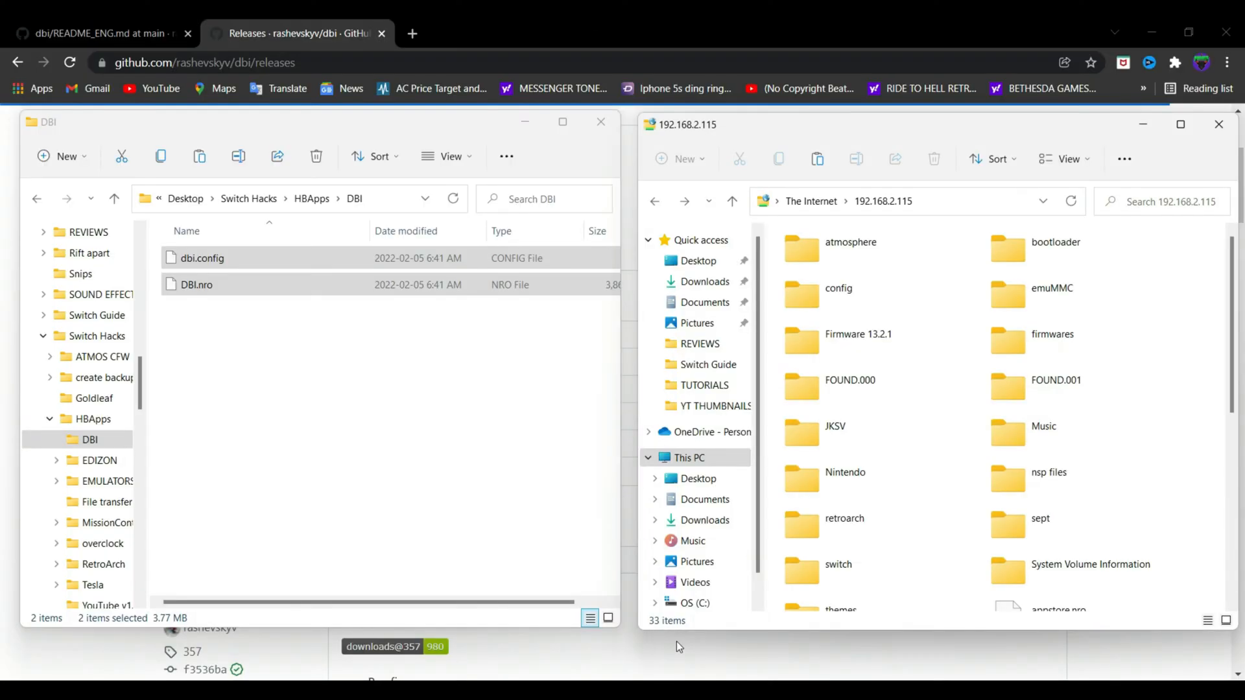
mouse_move(412, 499)
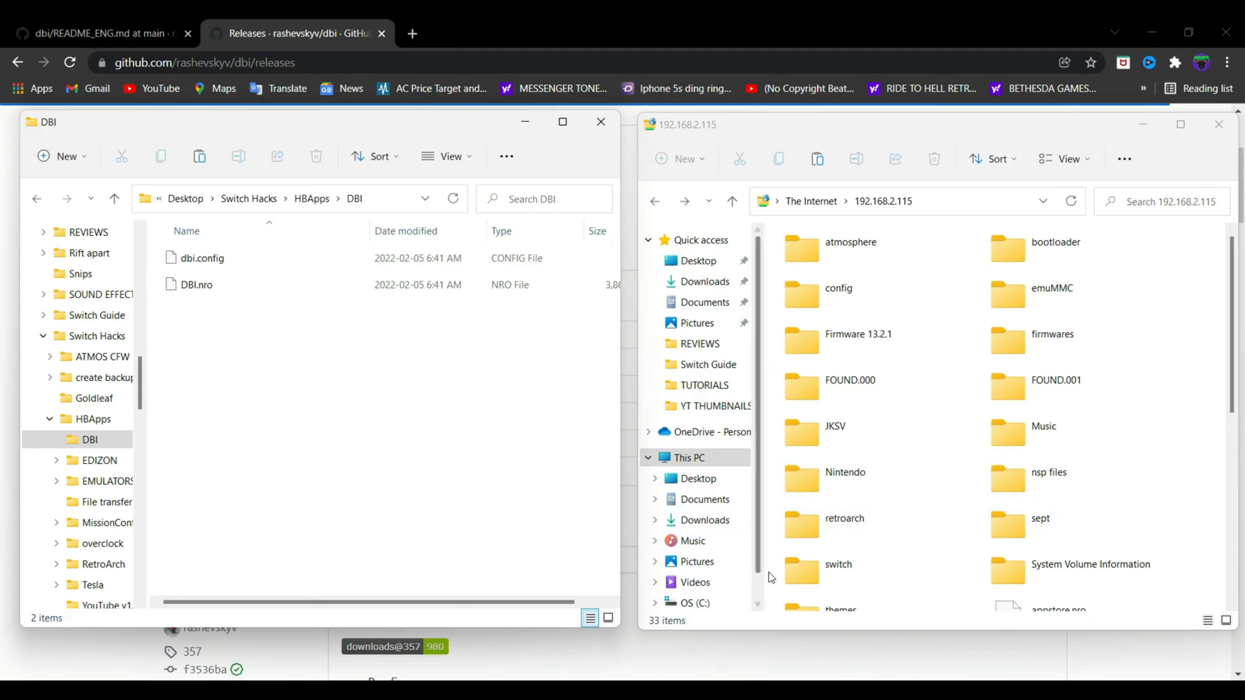
Step: Go into the SD card's switch folder and open the DBI folder inside it
left_click(32, 199)
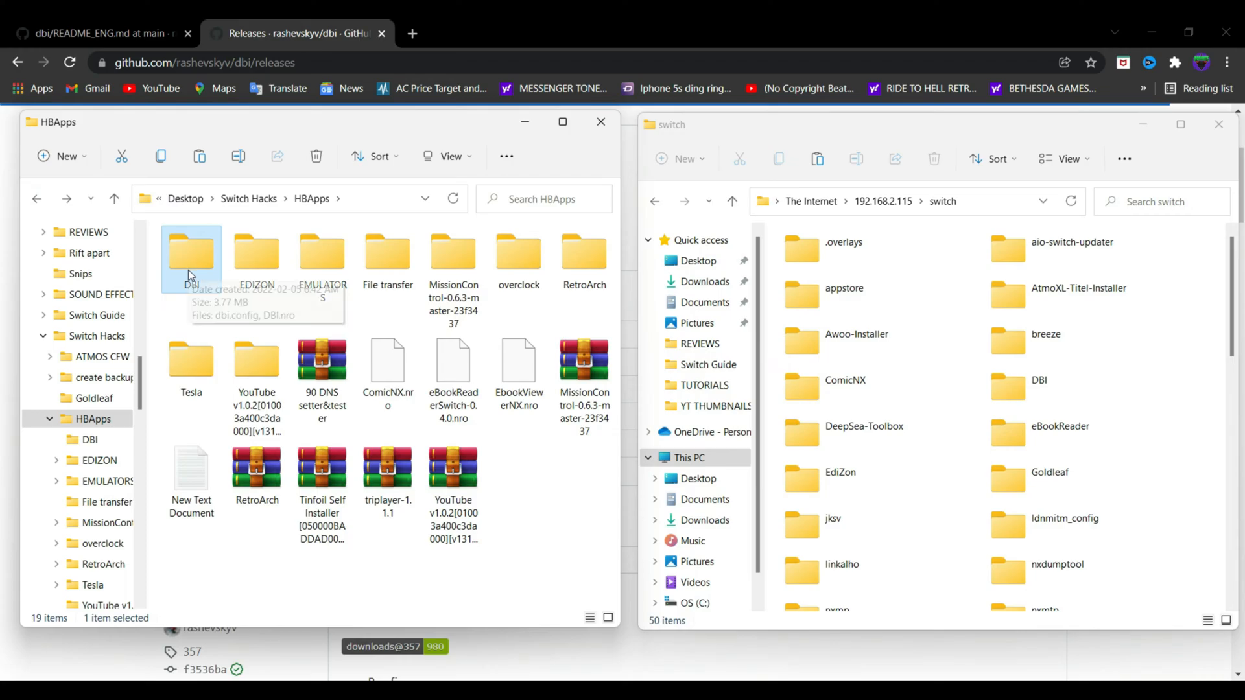
left_click(1037, 387)
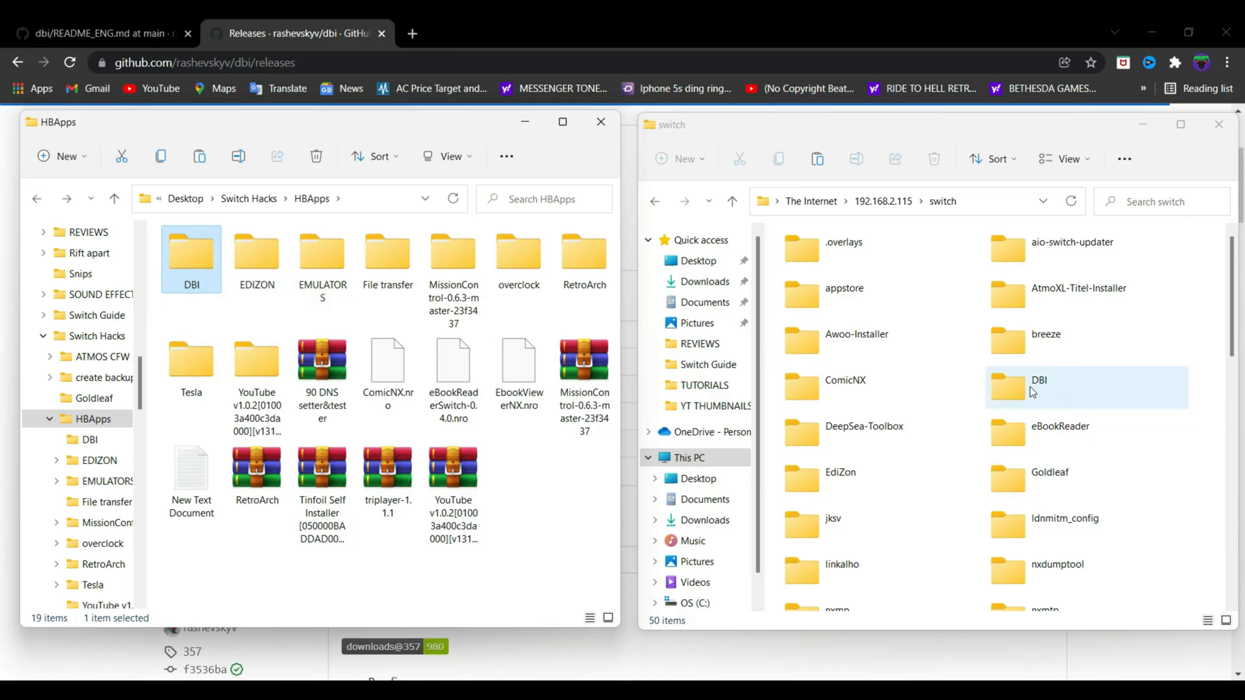
double_click(1038, 387)
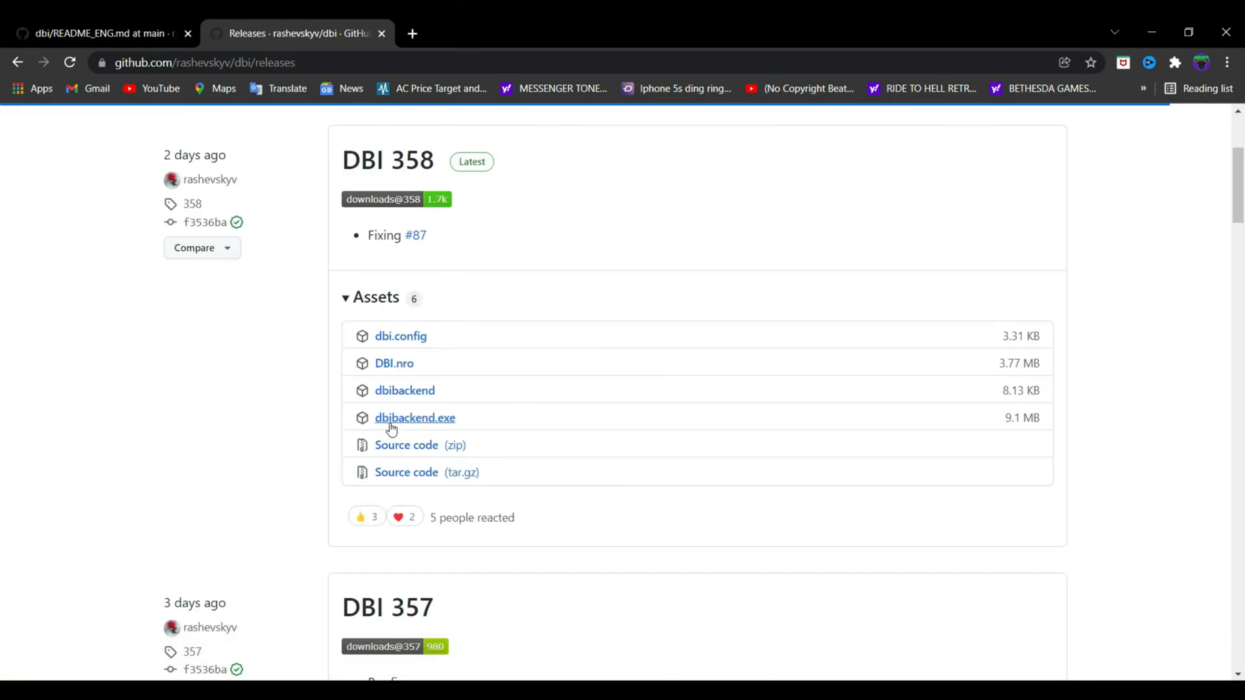
mouse_move(414, 418)
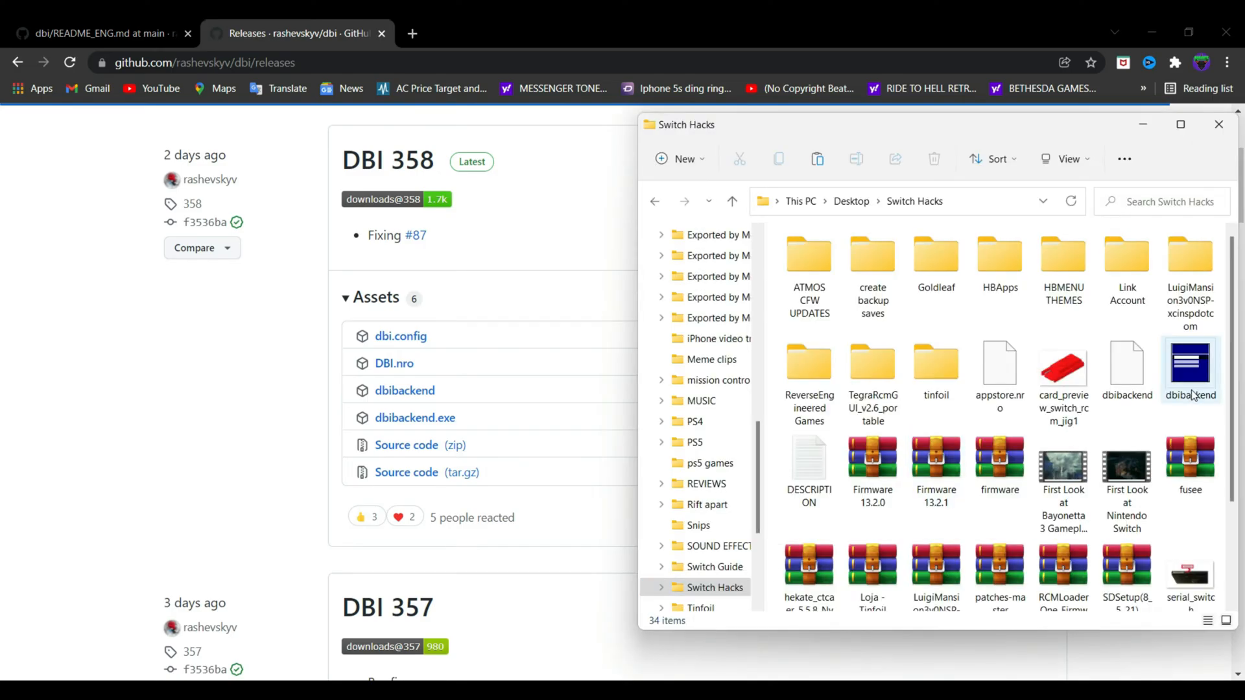
mouse_move(1188, 369)
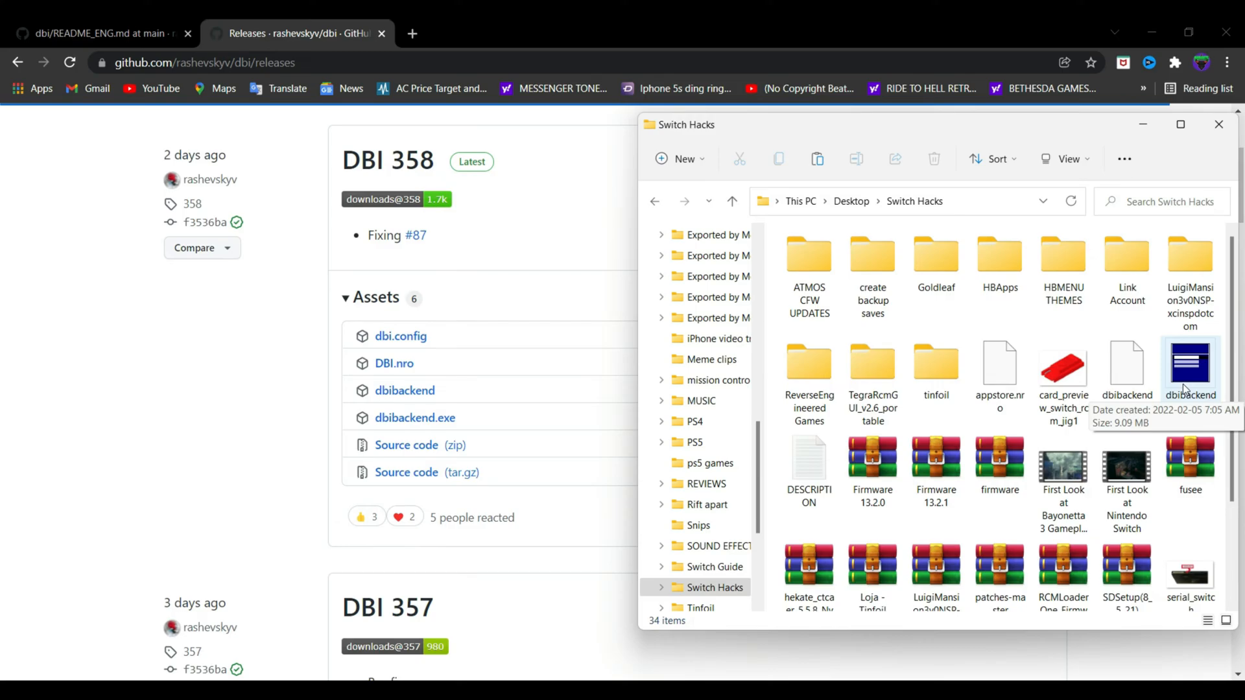